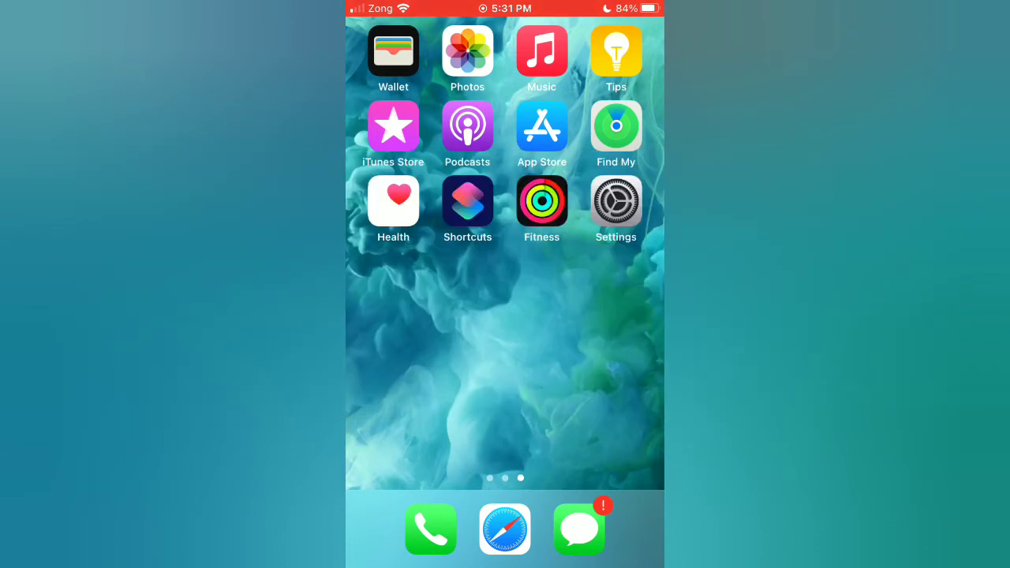
- Navigate from the home screen into Settings > Privacy > Tracking
{"action": "left_click", "coordinate": [616, 202]}
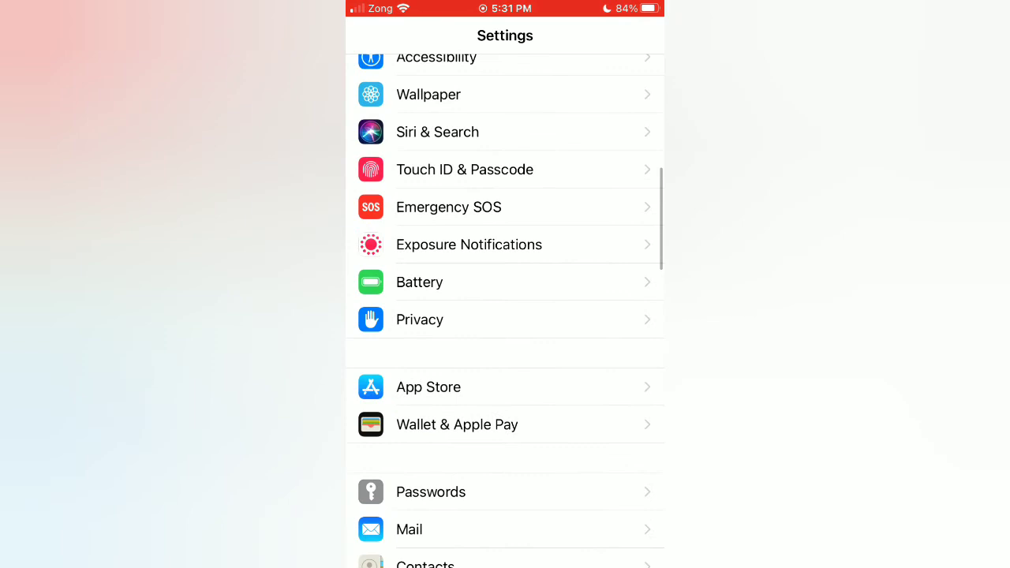
{"action": "left_click", "coordinate": [420, 319]}
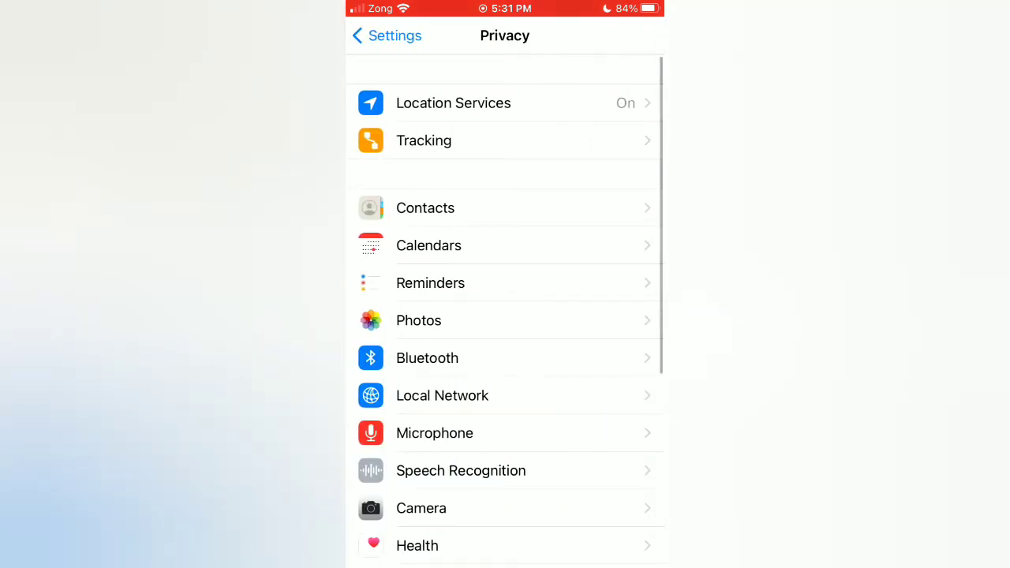
{"action": "left_click", "coordinate": [505, 141]}
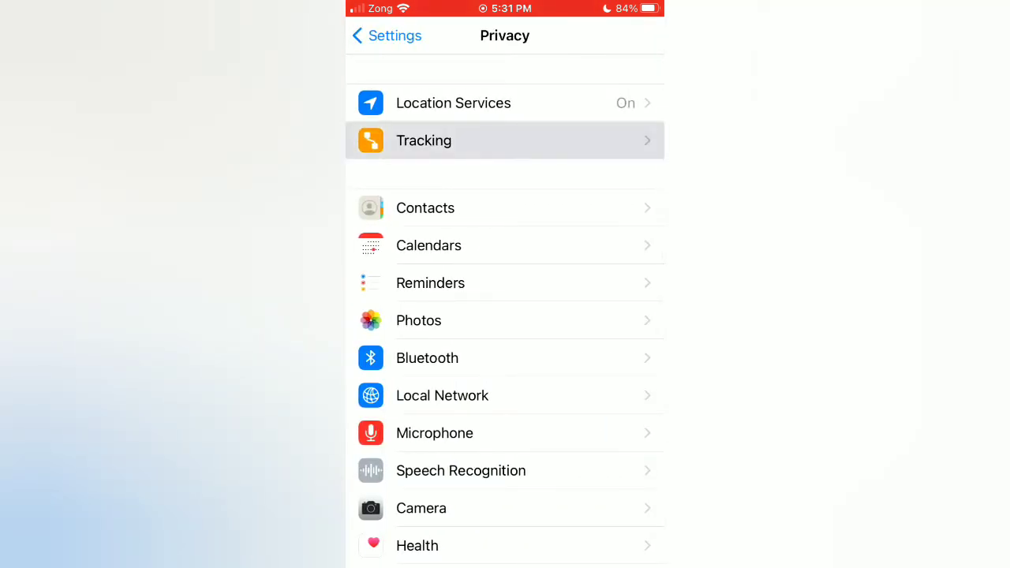
{"action": "left_click", "coordinate": [505, 141]}
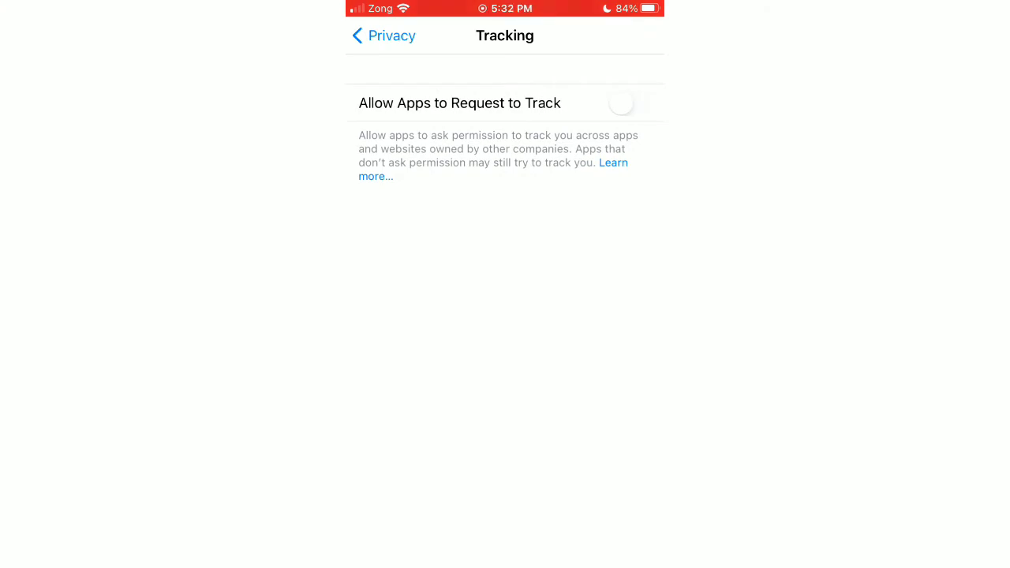
- Switch on Allow Apps to Request to Track and return to the home screen
{"action": "left_click", "coordinate": [628, 102]}
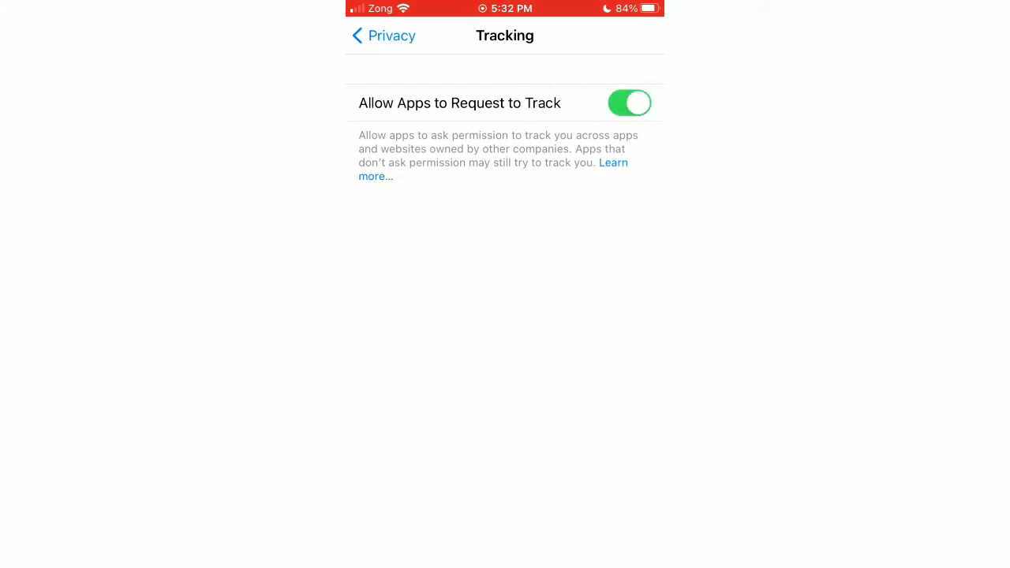
{"action": "left_click", "coordinate": [382, 35]}
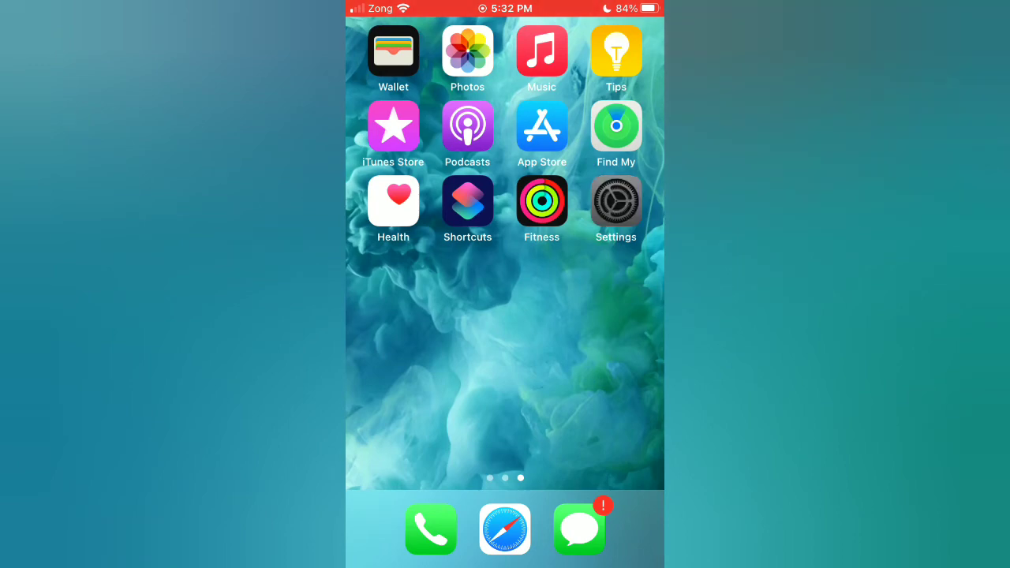
- Reopen Settings and go to the General page listing Software Update
{"action": "left_click", "coordinate": [615, 202]}
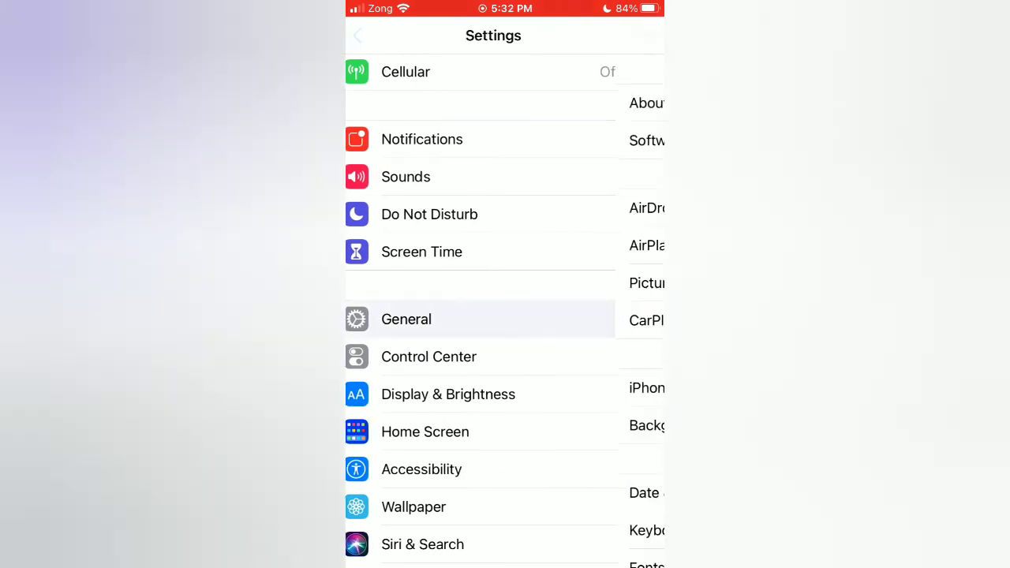
{"action": "left_click", "coordinate": [407, 319]}
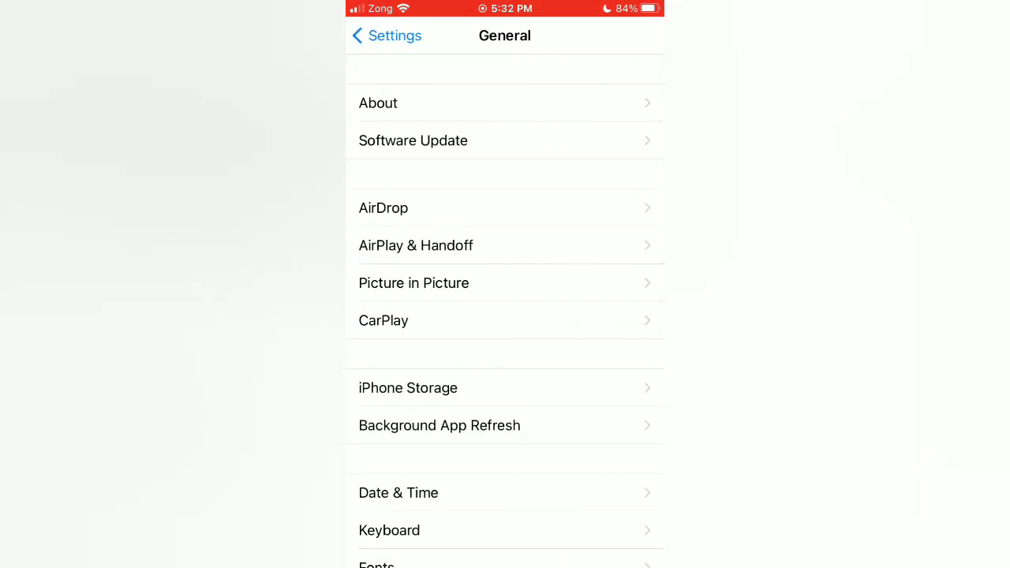